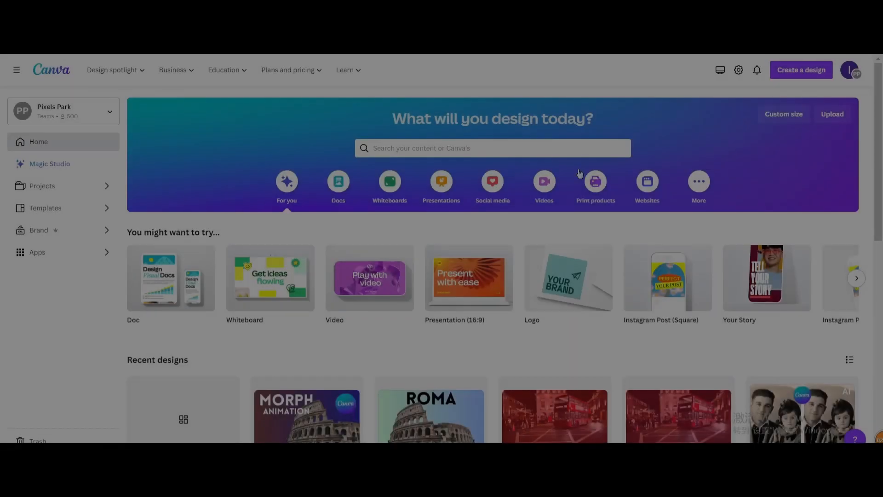
Create a blank 1920 × 1080 video design from the Videos category.
click(543, 184)
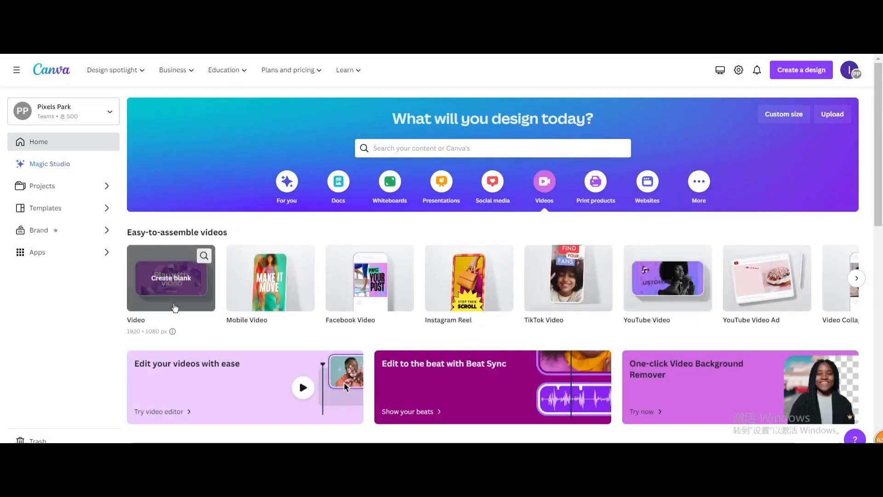
click(171, 278)
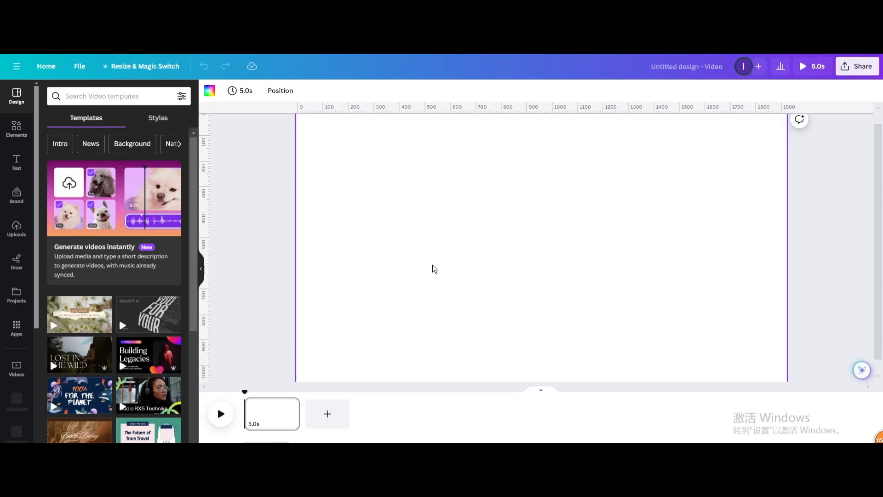
Add the recently used beach portrait clip and set it as the page background.
click(17, 129)
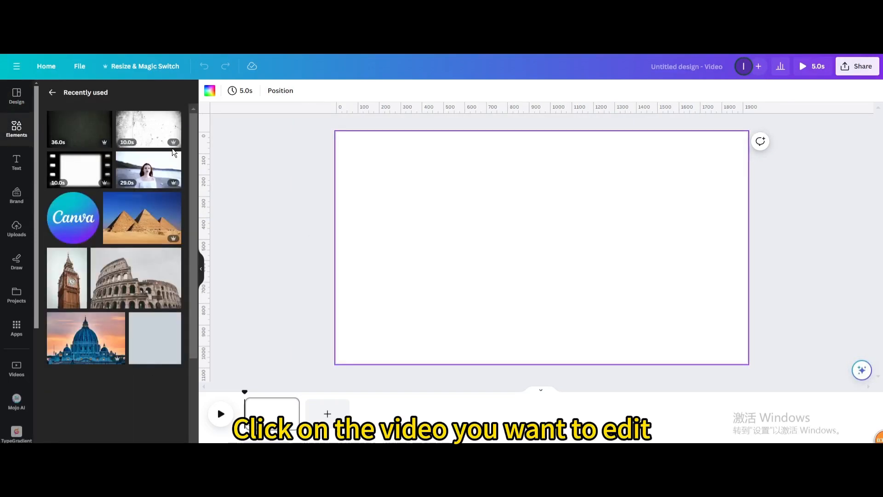
click(149, 169)
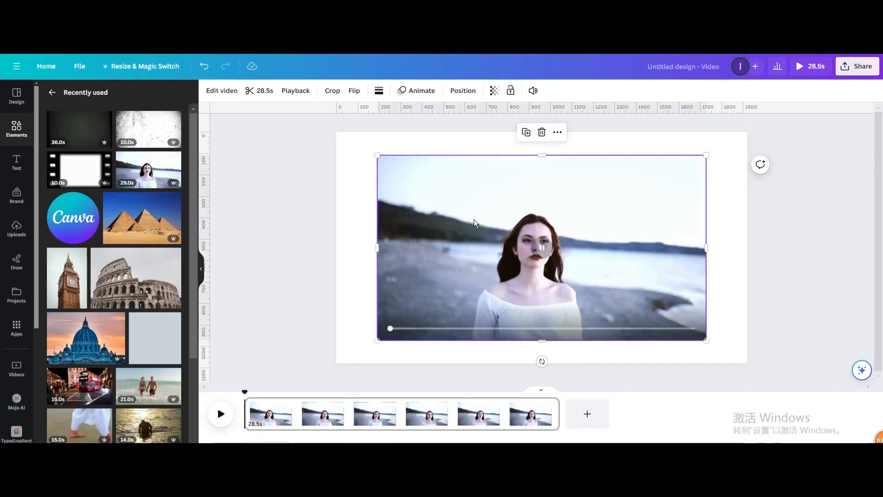
right_click(541, 248)
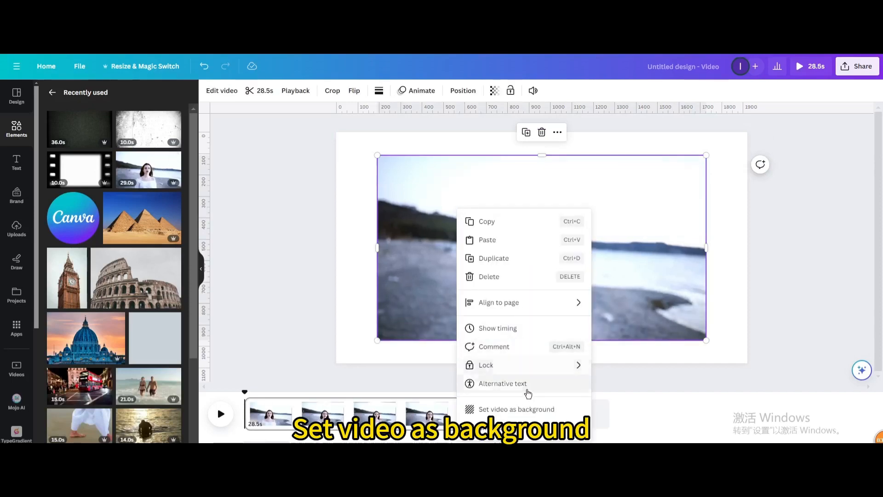
click(516, 409)
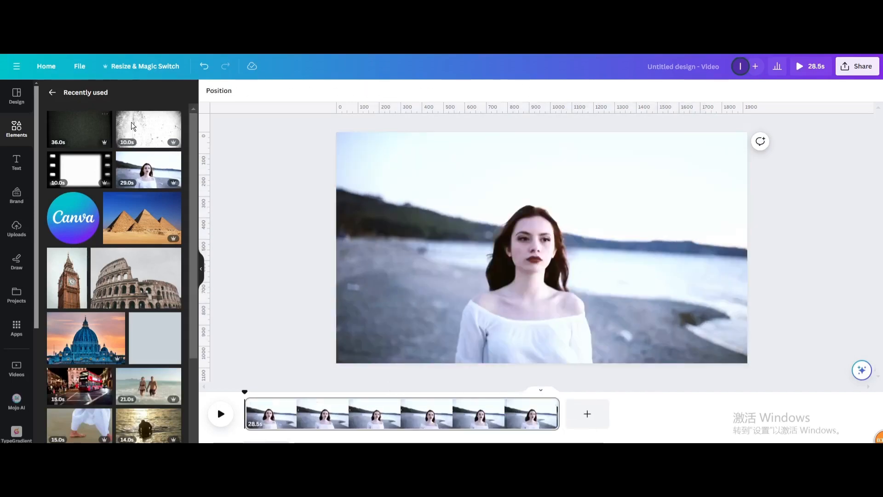
click(541, 248)
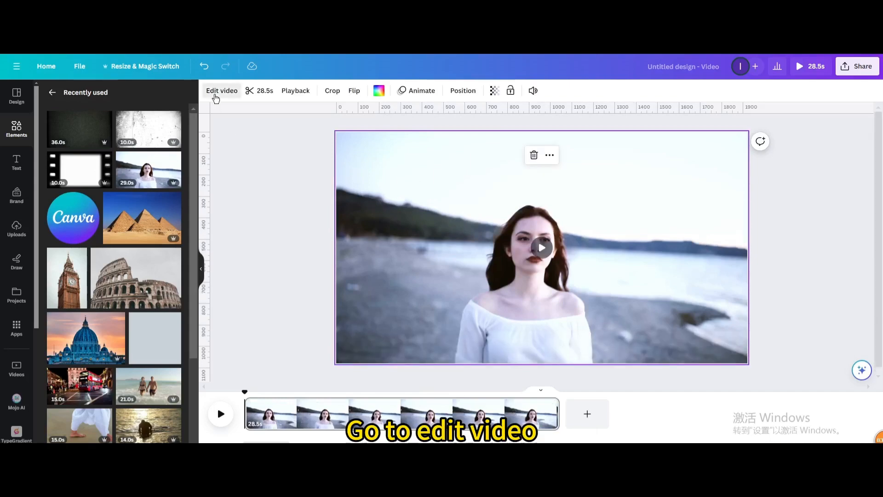
In the video's Adjust settings, drag Contrast to 100 and Saturation to its minimum.
click(149, 96)
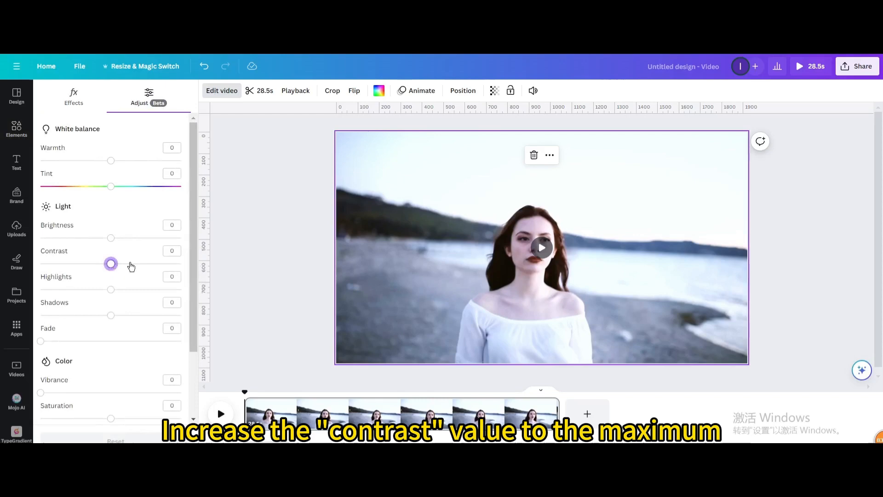
drag(110, 265, 181, 206)
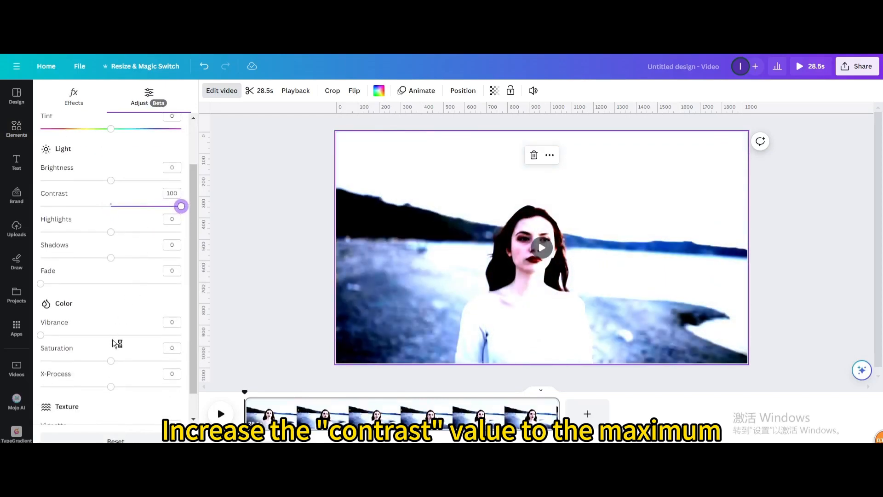
drag(111, 361, 40, 361)
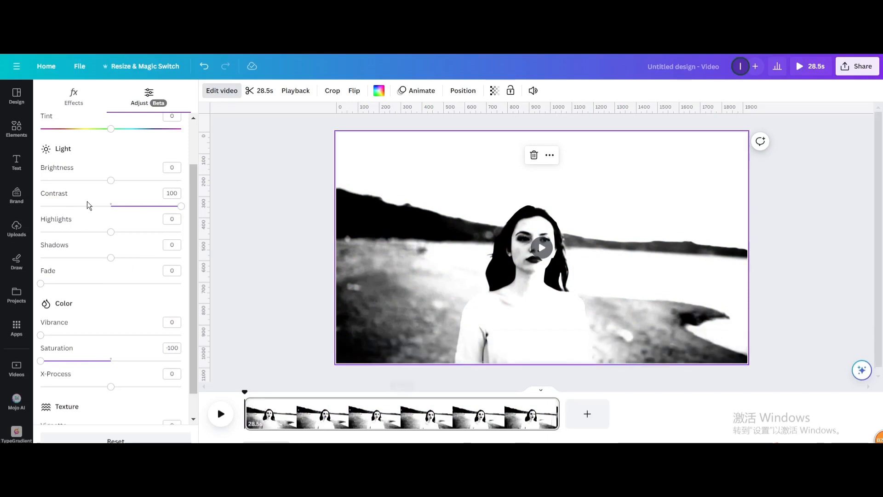
Add a 'vintage film overlay' video at 50 transparency and play to preview it.
click(17, 130)
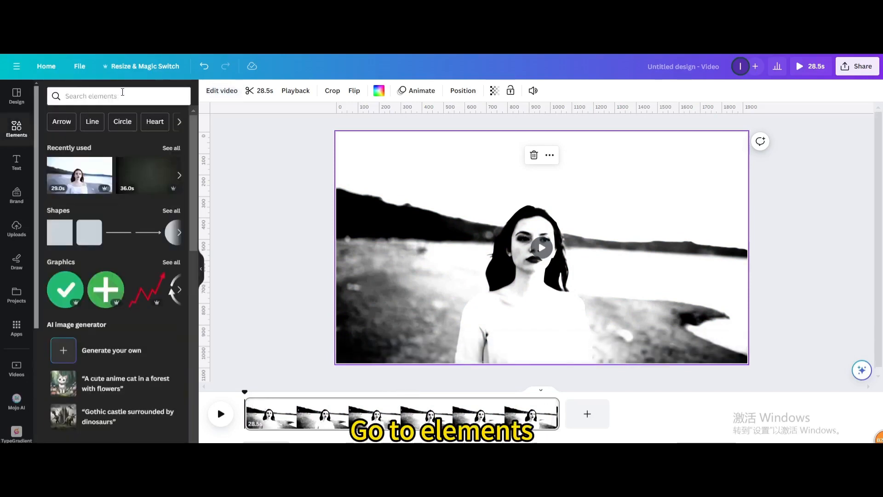
text(vintag film voerlay)
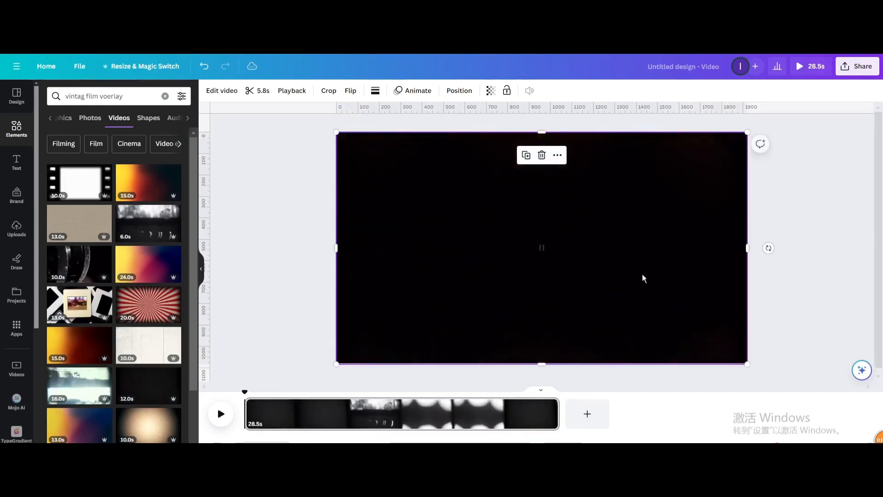
click(490, 90)
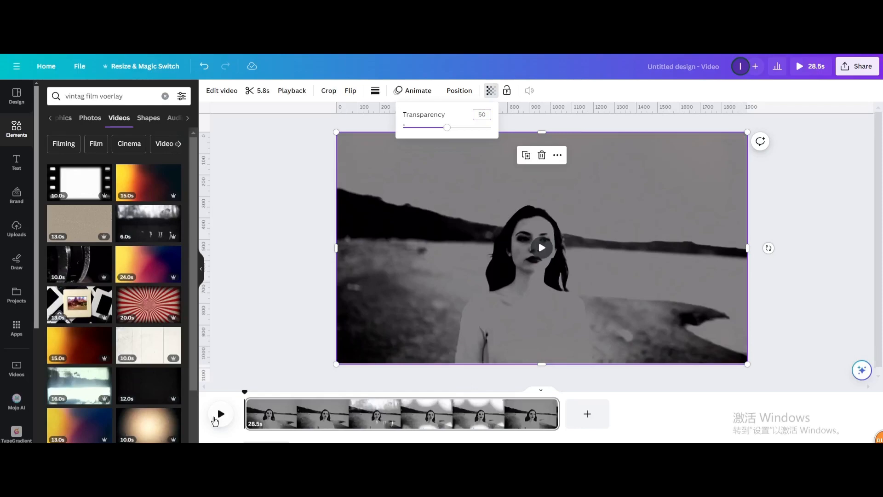
click(220, 414)
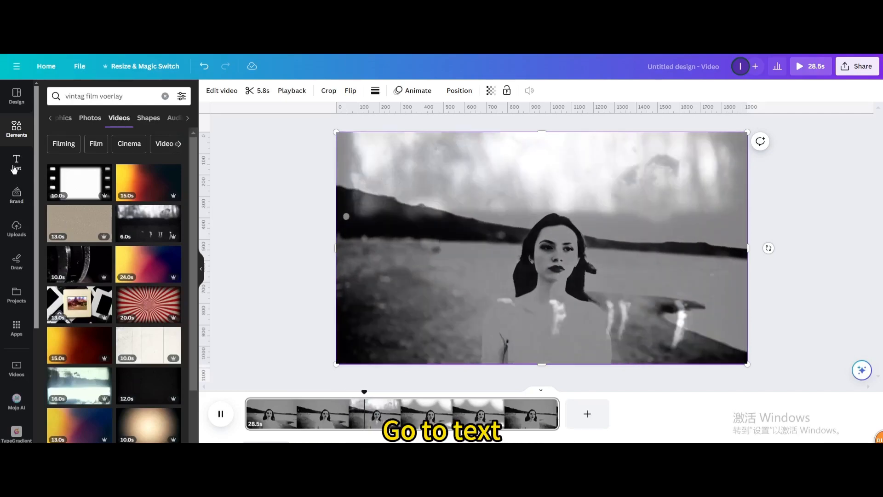
Add a text box reading 'Vintage' to the video page.
click(17, 163)
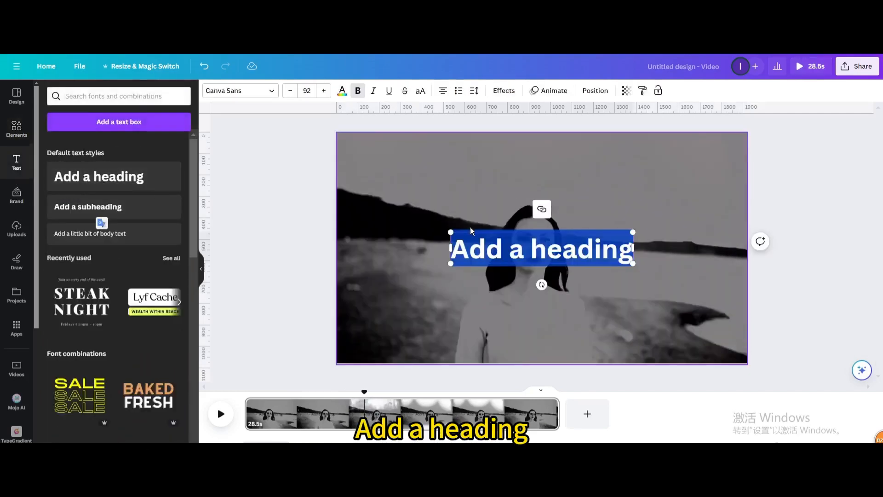
text(vintage)
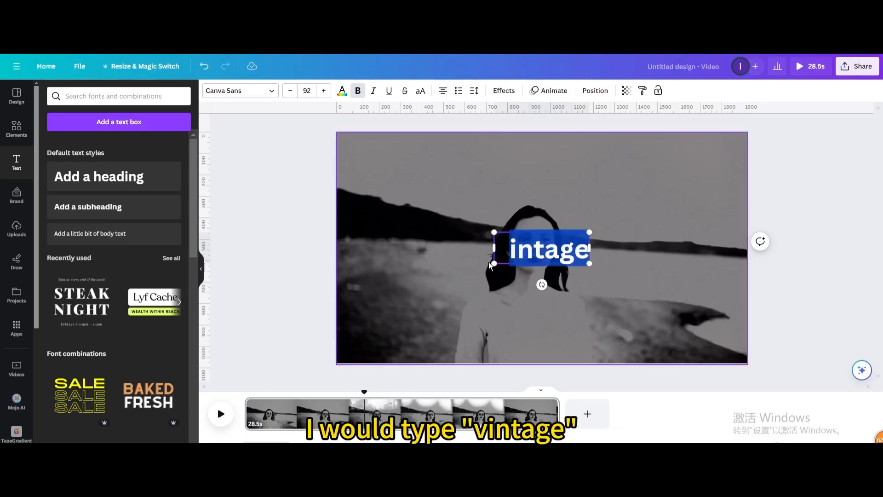
text(vintage)
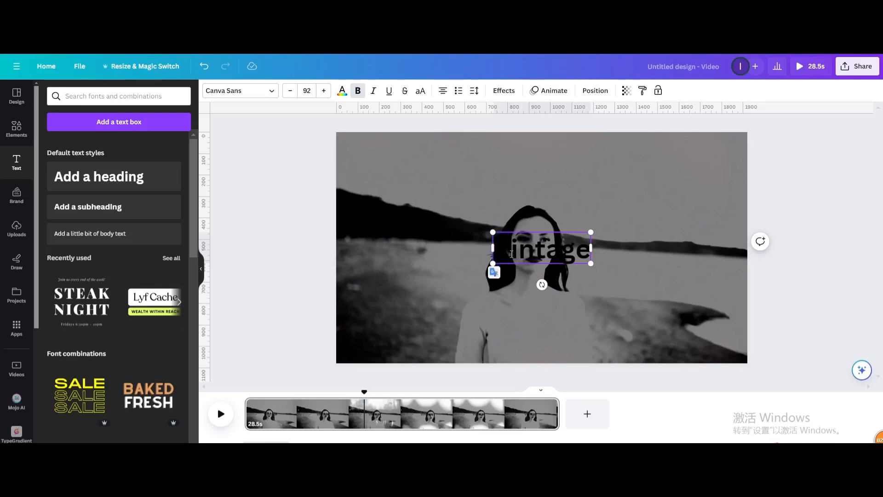
click(541, 249)
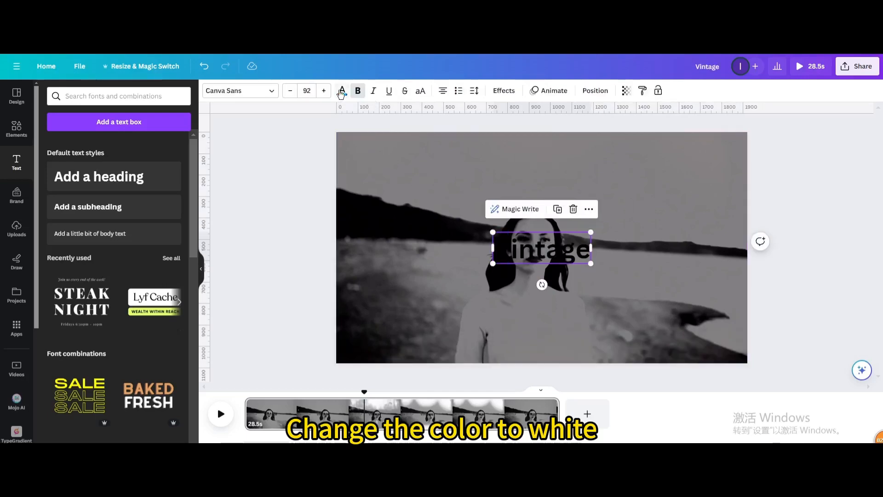
Make the Vintage text white in the Playlist Script font.
click(342, 90)
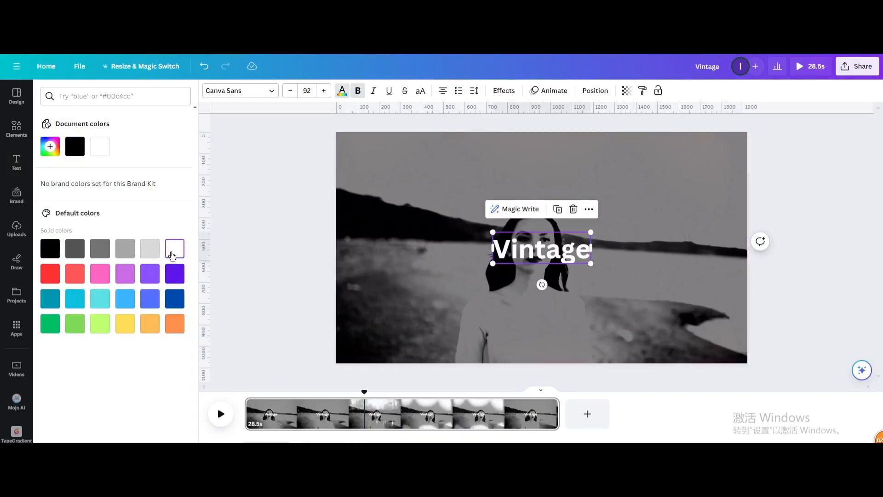
click(235, 91)
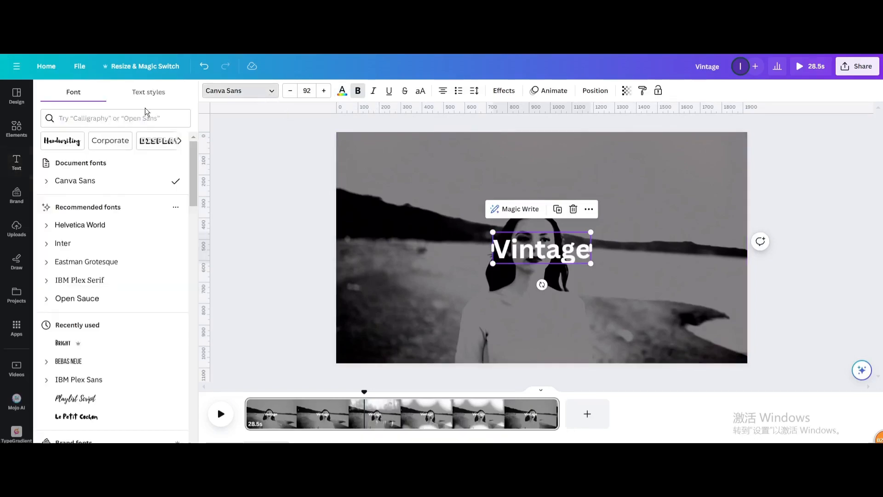
text(p)
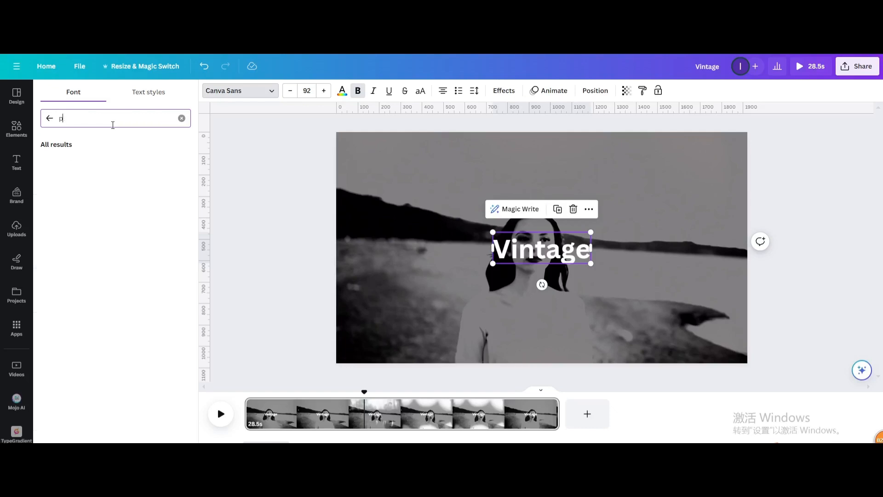
text(lay)
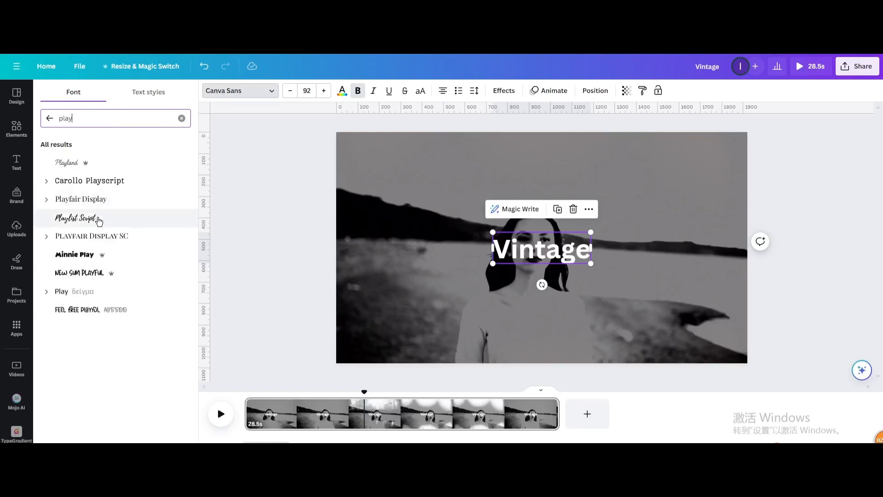
click(75, 218)
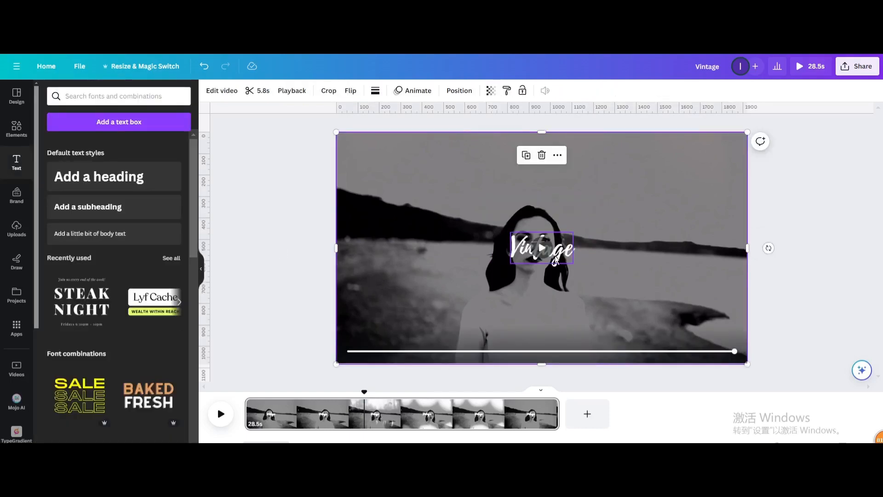
Move the Vintage title to the top-left and enlarge it to size 164.
drag(541, 248, 381, 171)
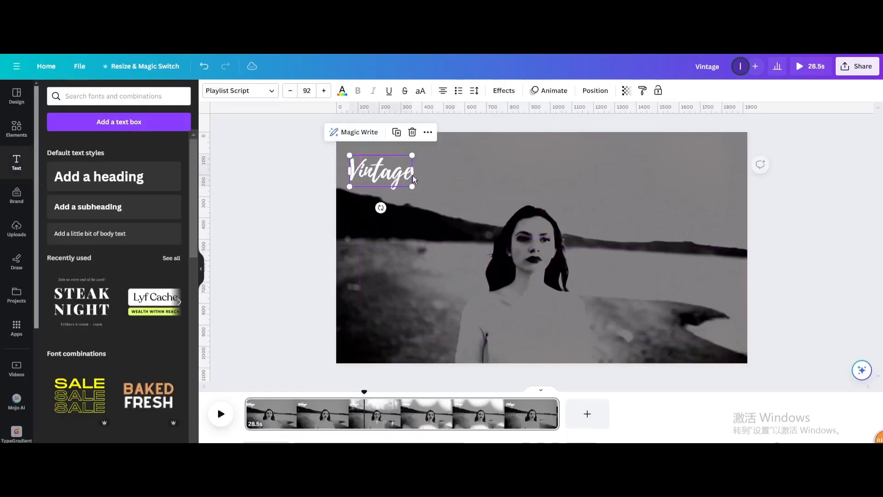
drag(413, 188, 462, 211)
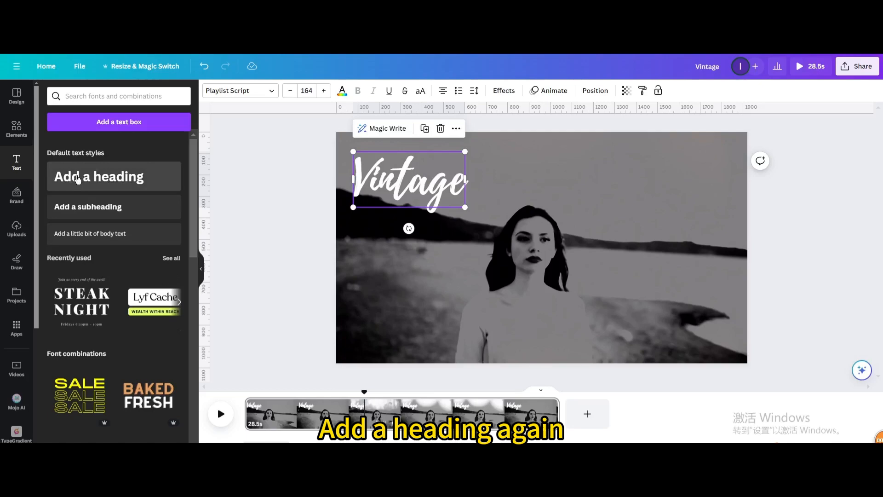
Add a 'look' heading below Vintage, set it uppercase, then deselect it.
click(98, 176)
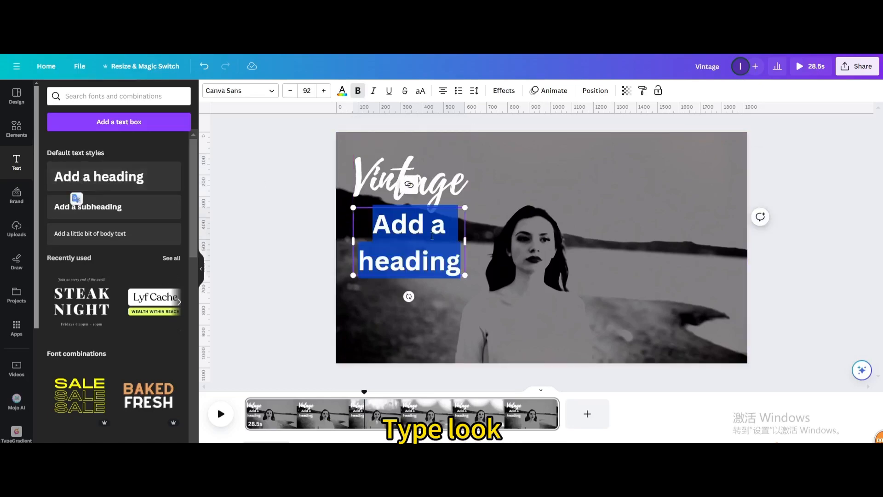
text(look)
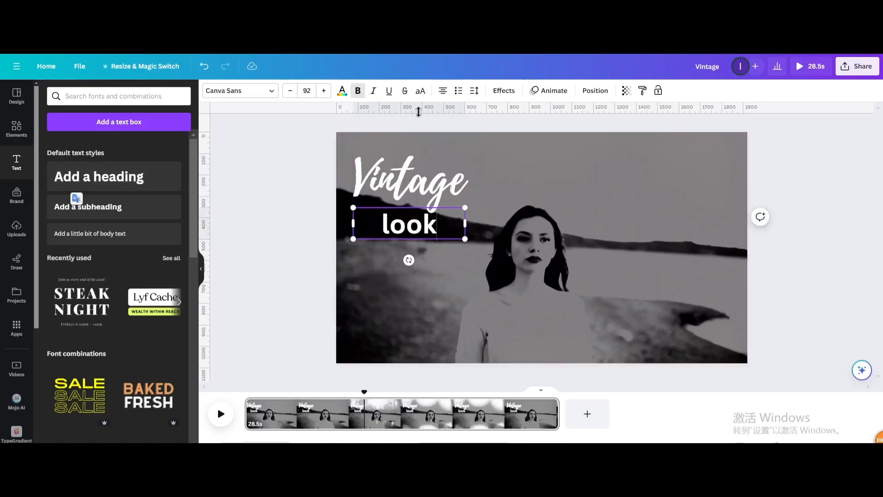
click(420, 91)
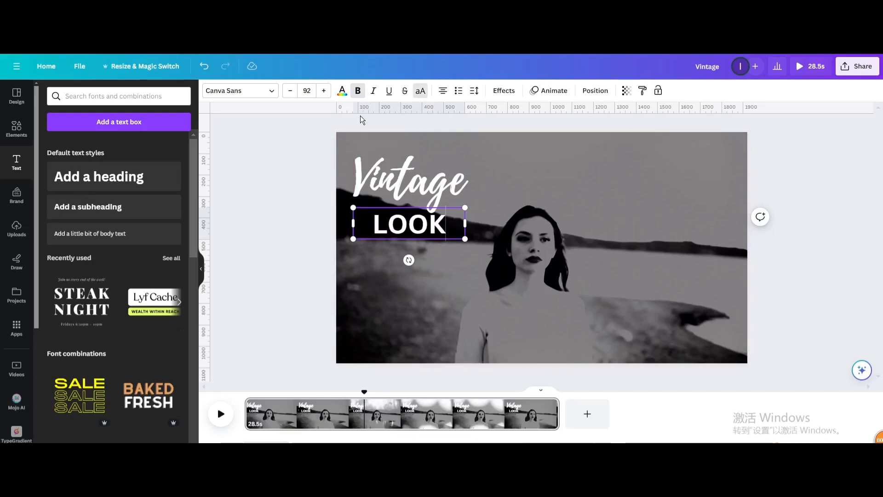
mouse_move(358, 91)
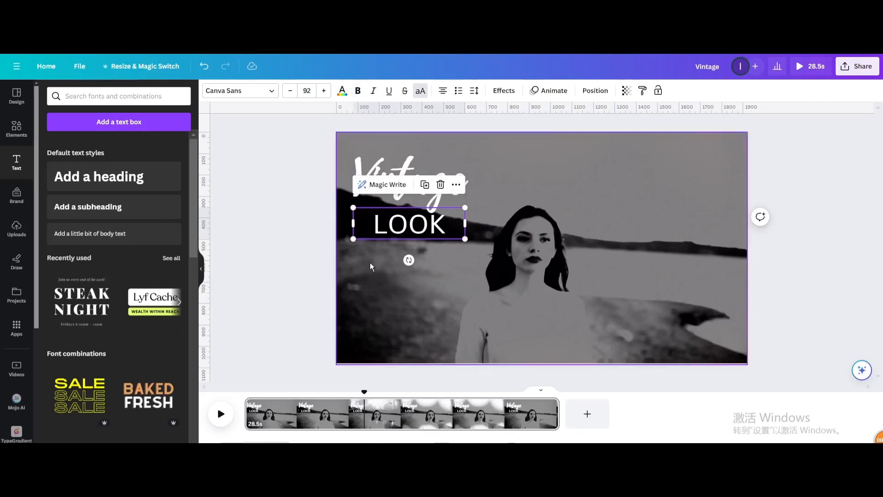
click(541, 310)
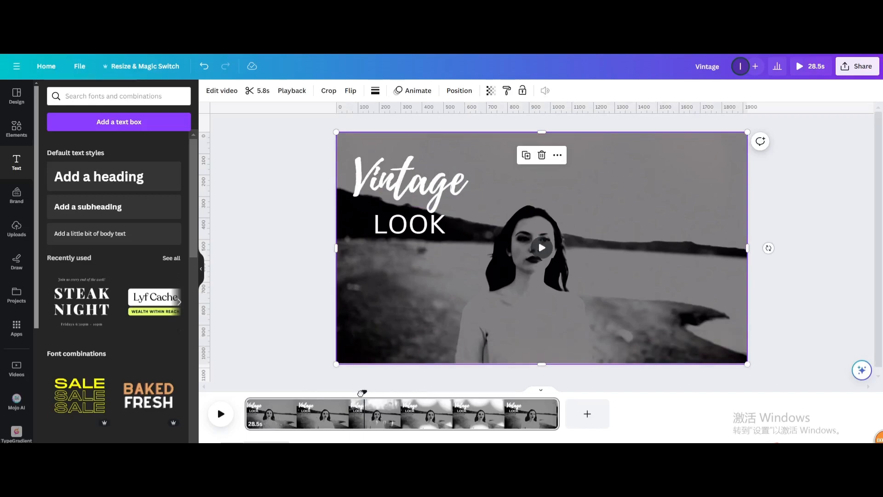
click(540, 247)
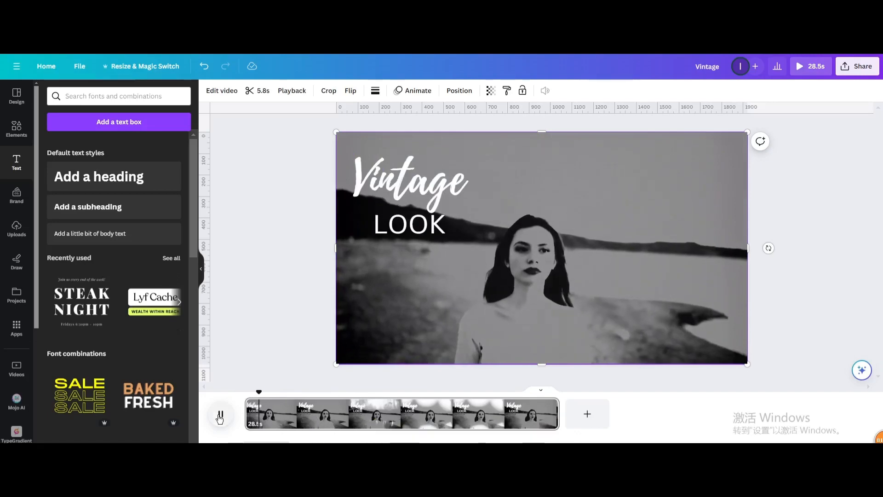
click(220, 413)
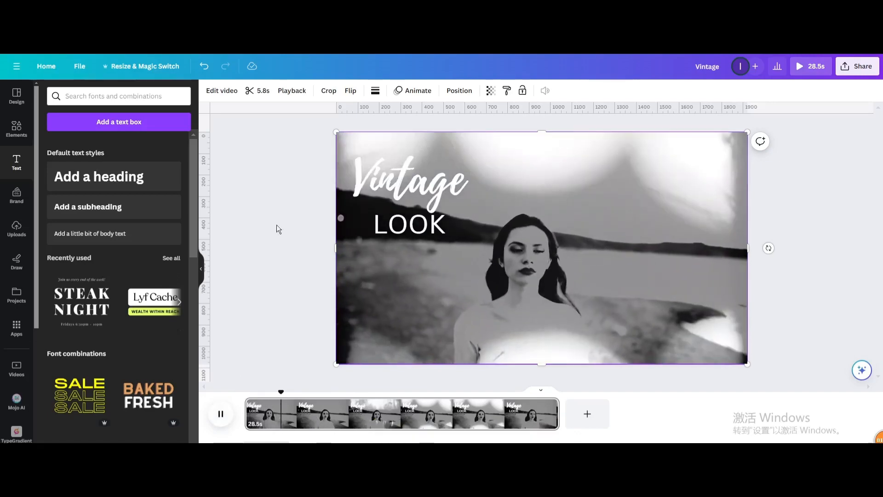
click(409, 223)
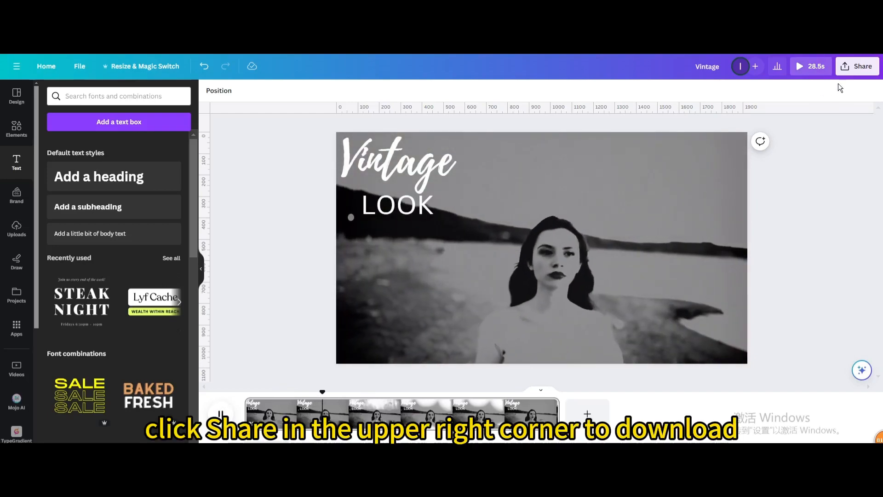
Download the design from Share as a 1080p MP4 video.
click(857, 66)
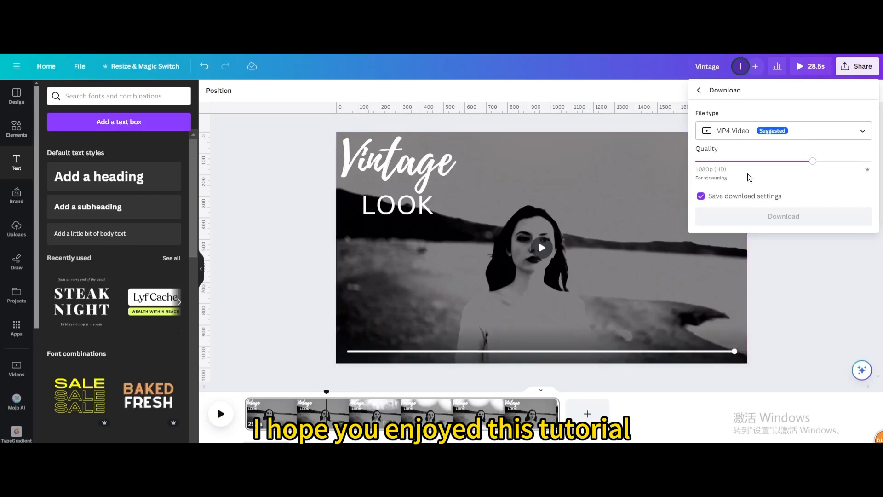
click(783, 216)
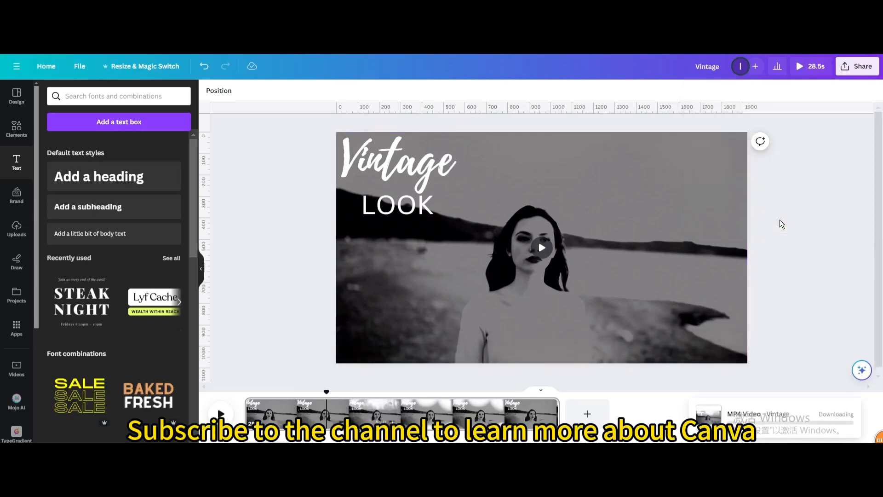